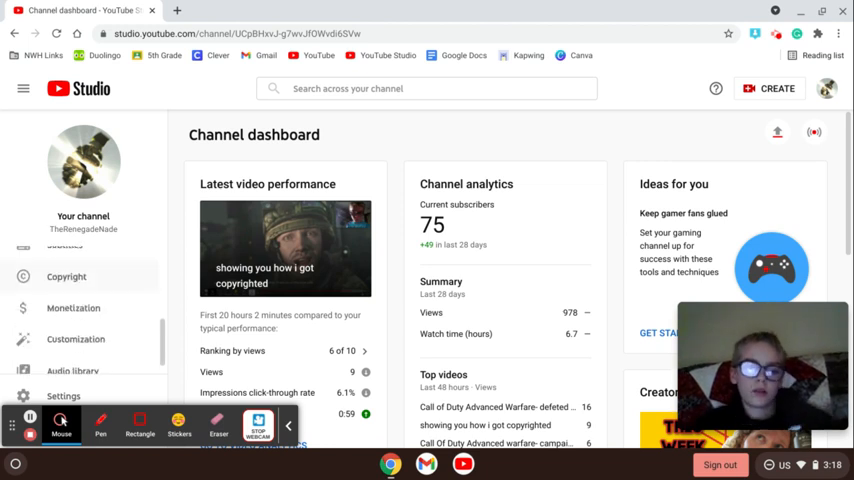
Go to the Copyright page from the Channel dashboard sidebar.
click(67, 277)
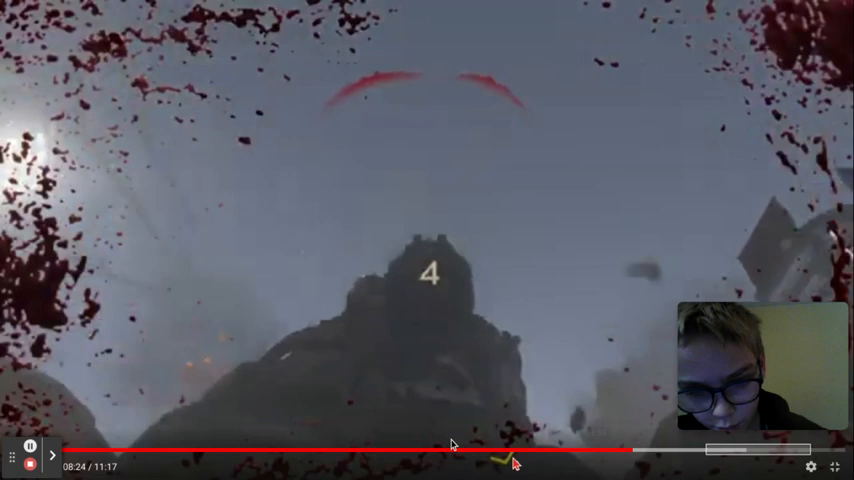
mouse_move(95, 452)
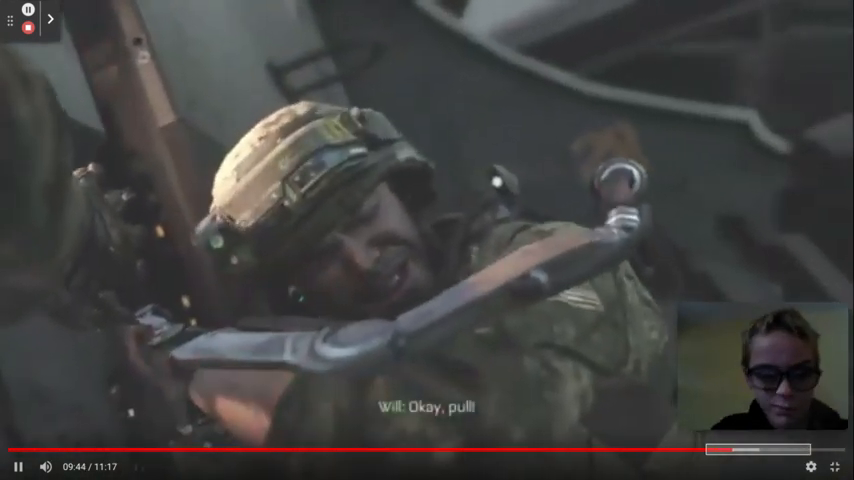
Leave full-screen playback and return to the copyright summary showing the 9:24–10:48 claim.
key(Escape)
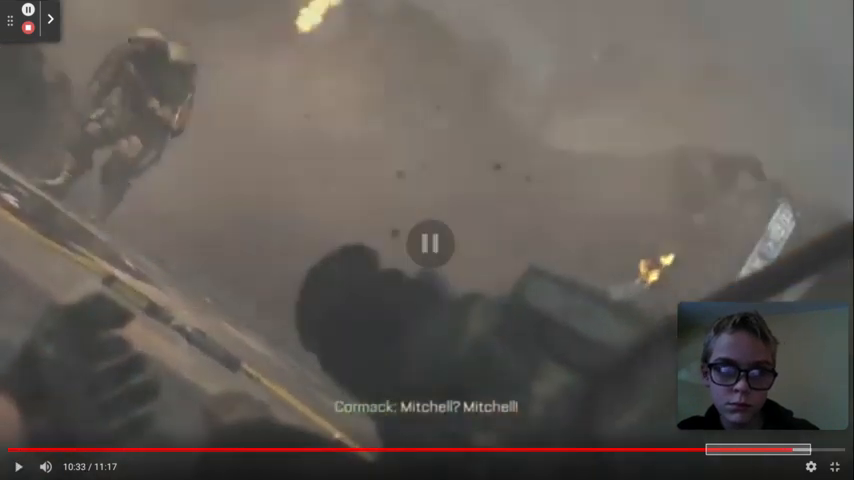
click(49, 19)
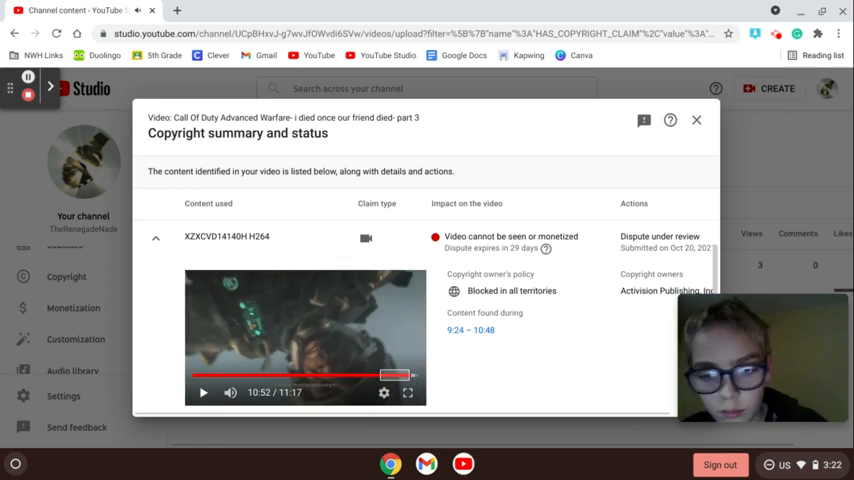
mouse_move(607, 370)
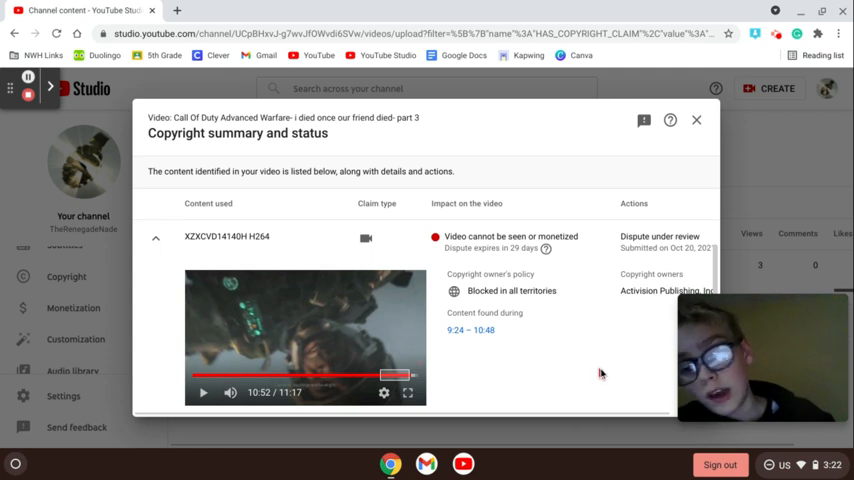
mouse_move(503, 305)
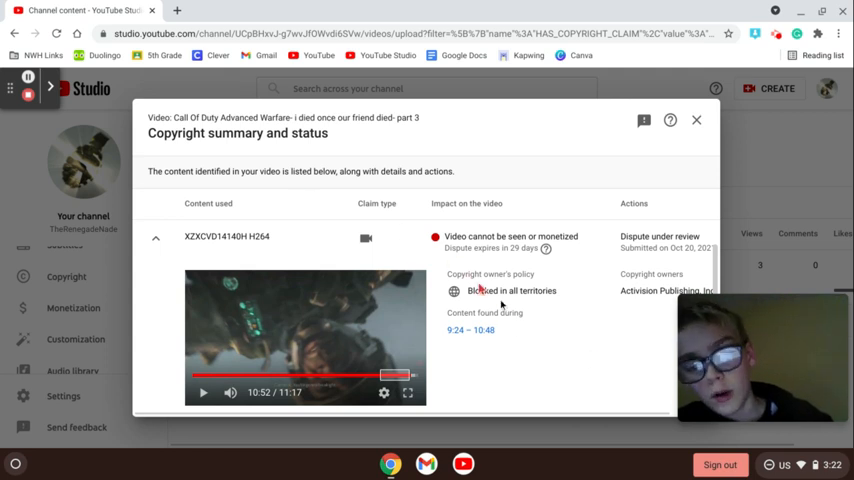